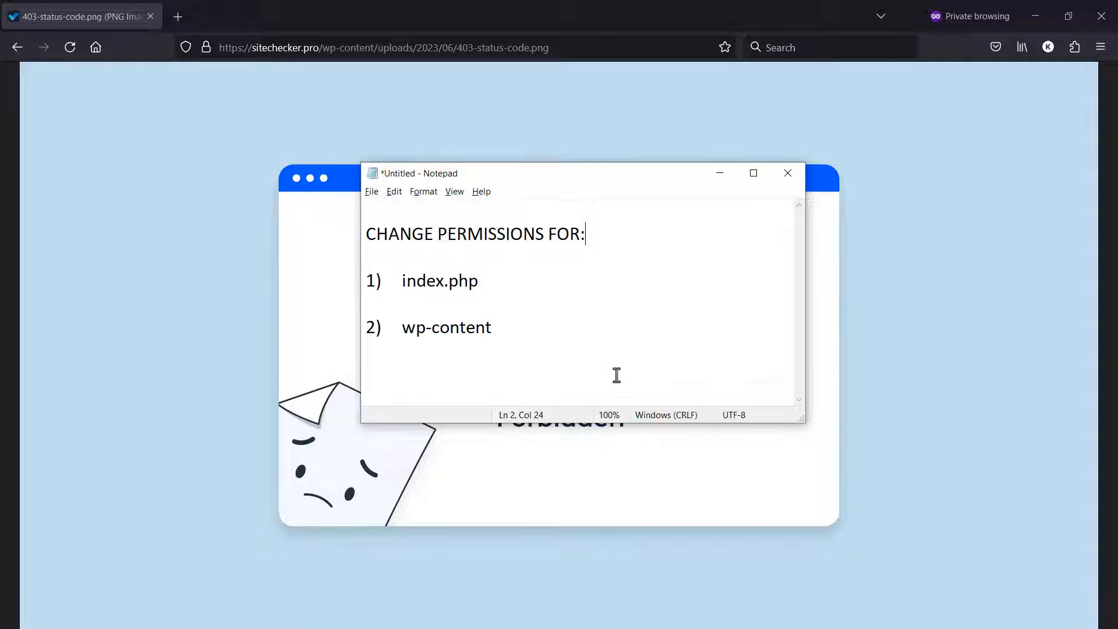
{"action": "mouse_move", "coordinate": [410, 236]}
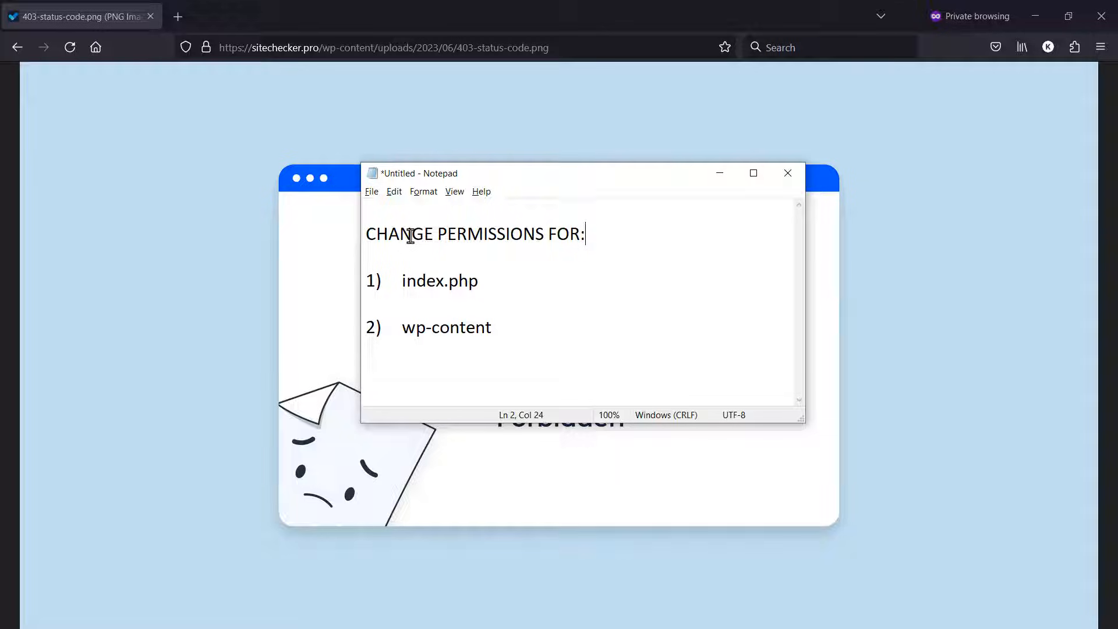
{"action": "mouse_move", "coordinate": [469, 274]}
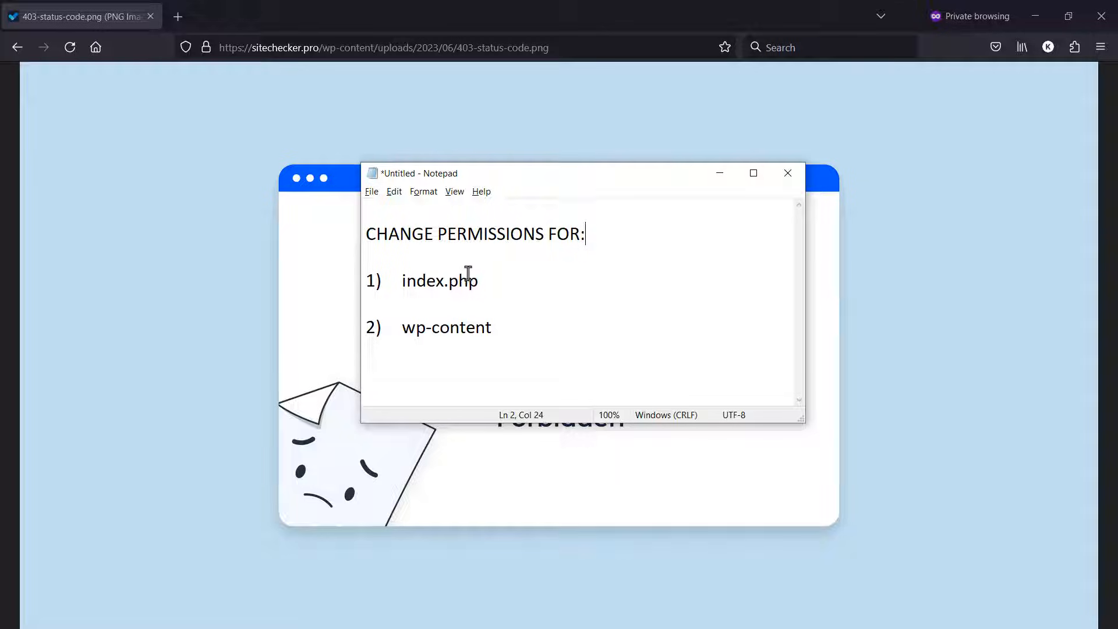
{"action": "mouse_move", "coordinate": [492, 304]}
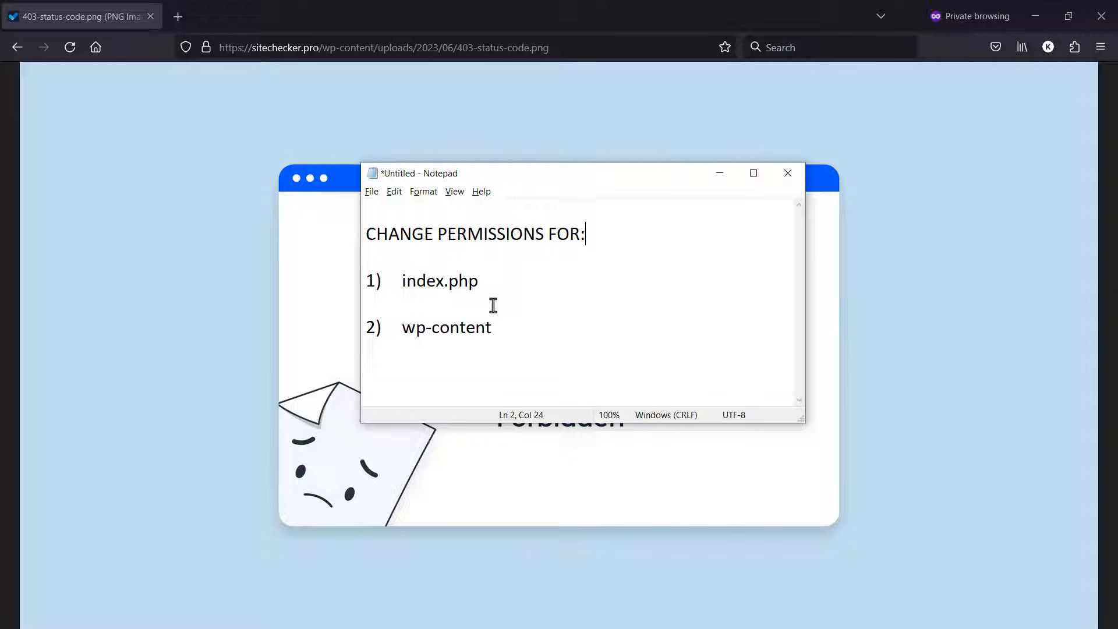
{"action": "mouse_move", "coordinate": [881, 180]}
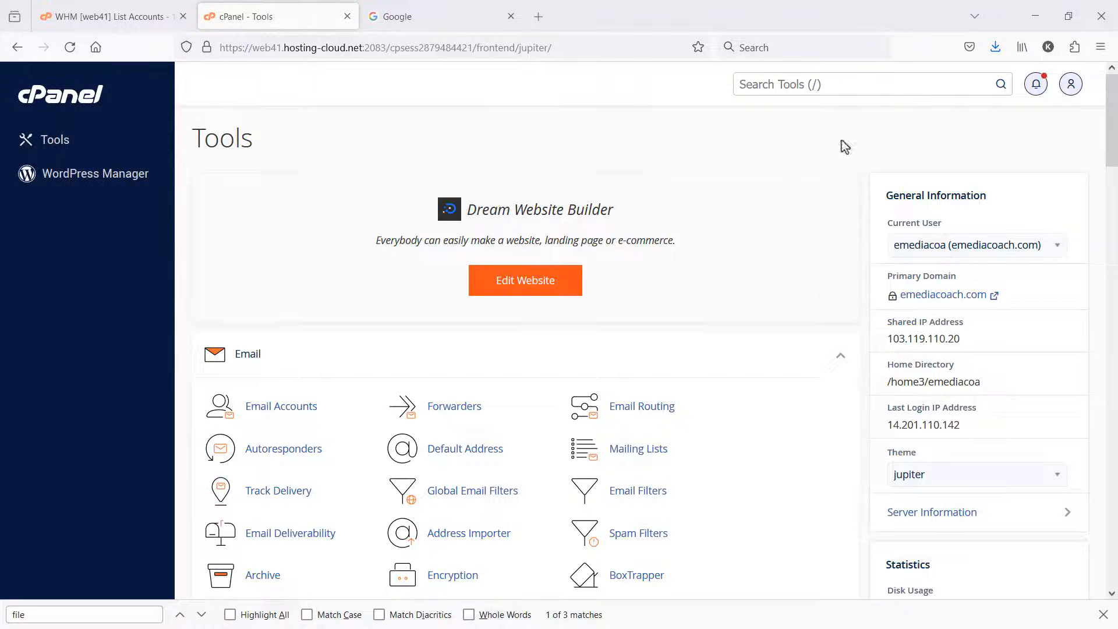
{"action": "mouse_move", "coordinate": [349, 268]}
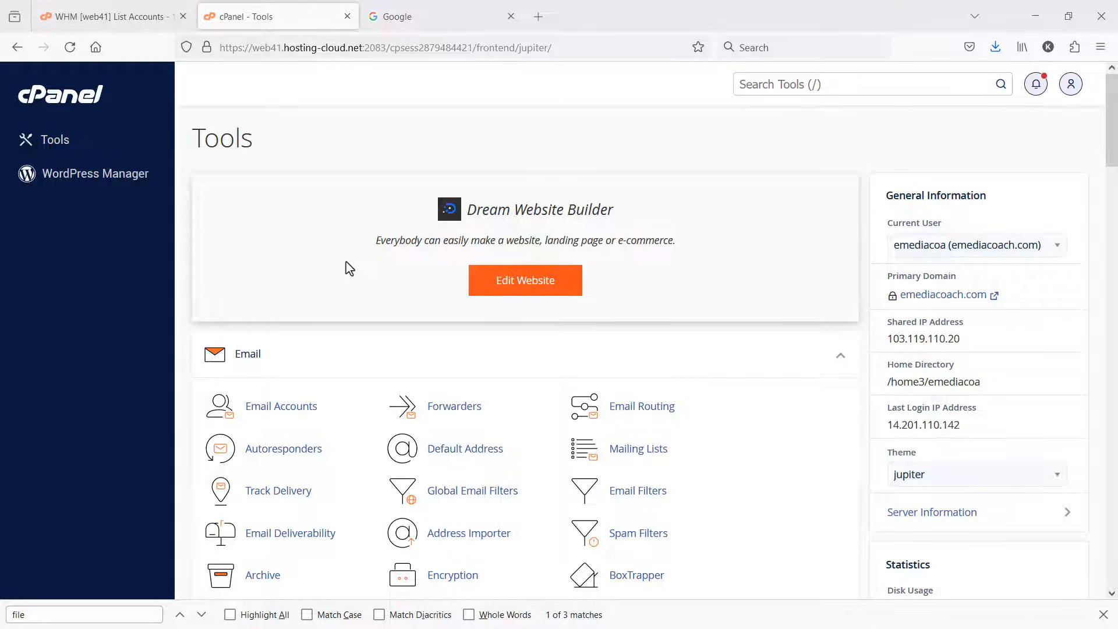
Launch File Manager from the Files section of the cPanel Tools page
{"action": "scroll", "scroll_direction": "down", "scroll_amount": 3}
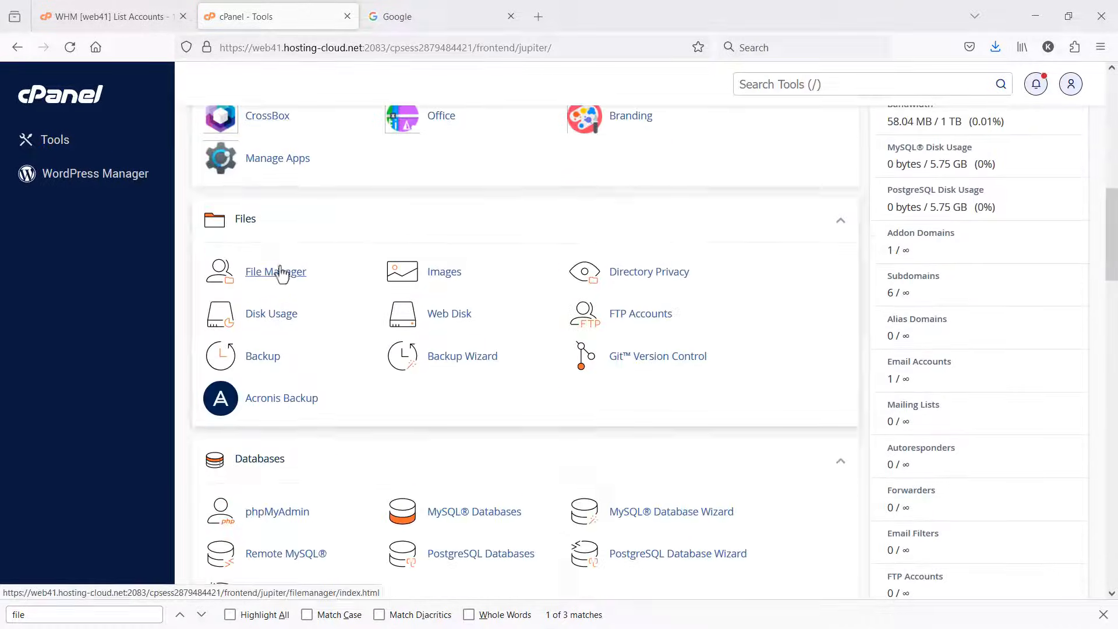
{"action": "left_click", "coordinate": [274, 272]}
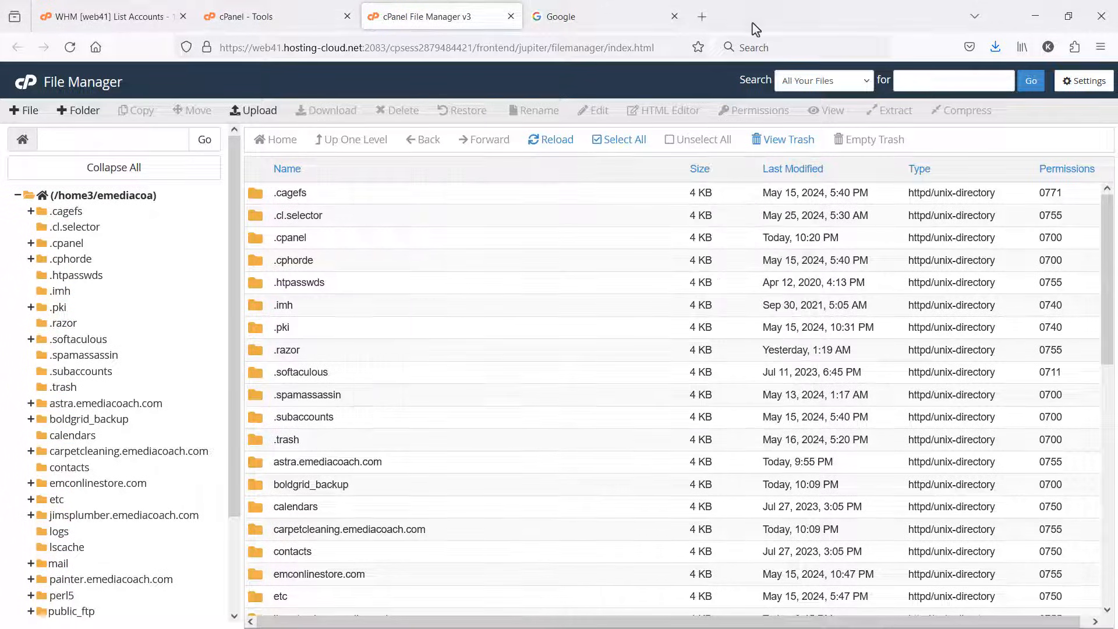
Enter the carpetcleaning.emediacoach.com folder and show the context menu for index.php
{"action": "scroll", "scroll_direction": "down", "scroll_amount": 3}
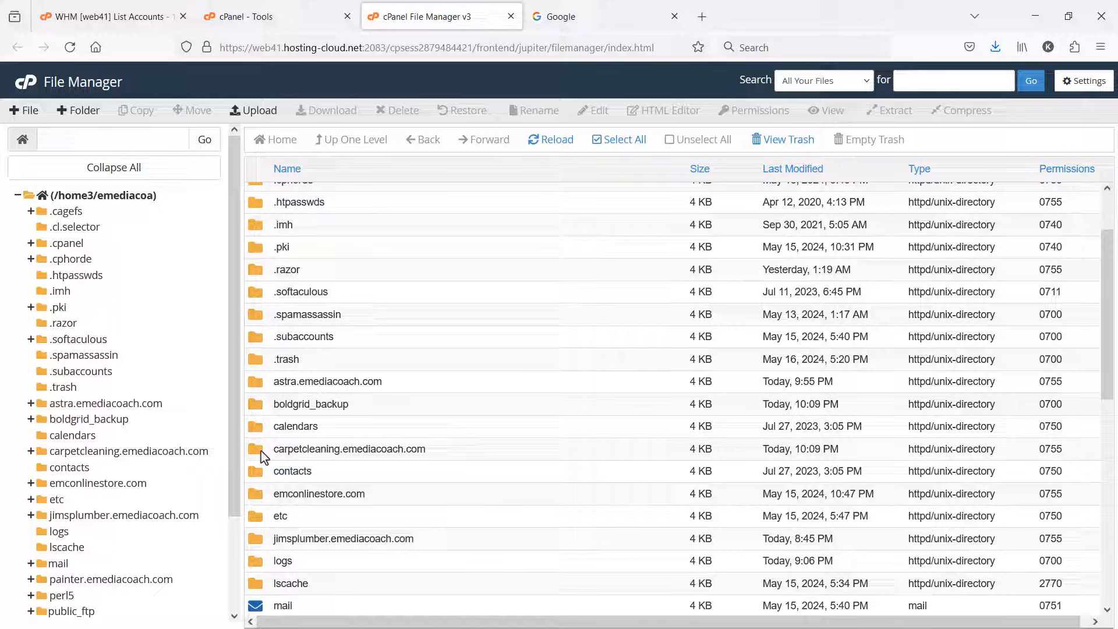
{"action": "double_click", "coordinate": [348, 449]}
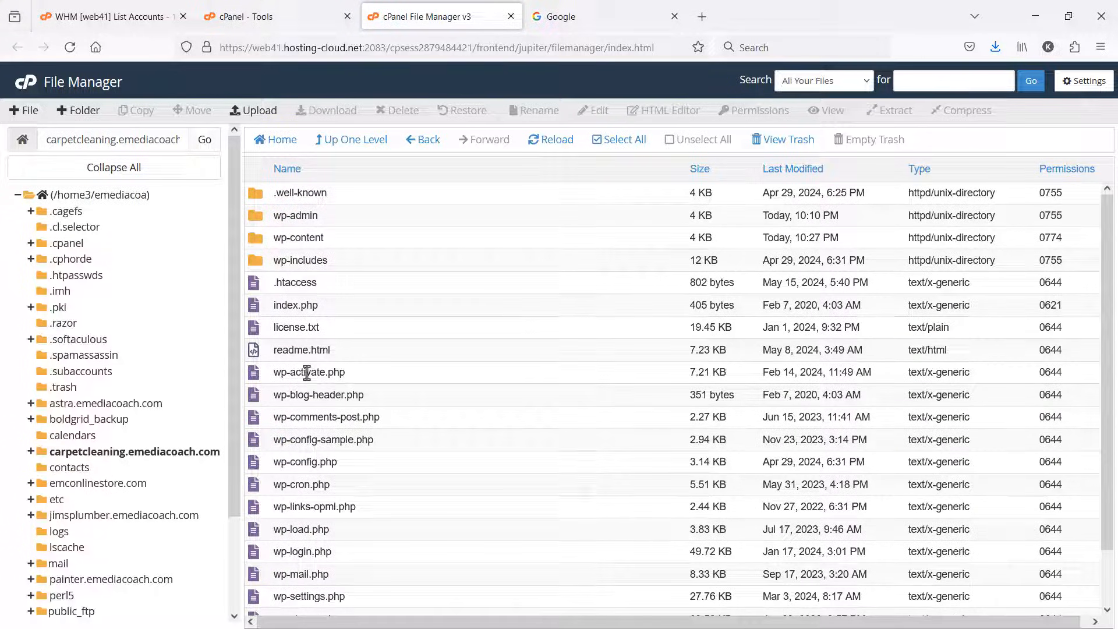
{"action": "mouse_move", "coordinate": [319, 312]}
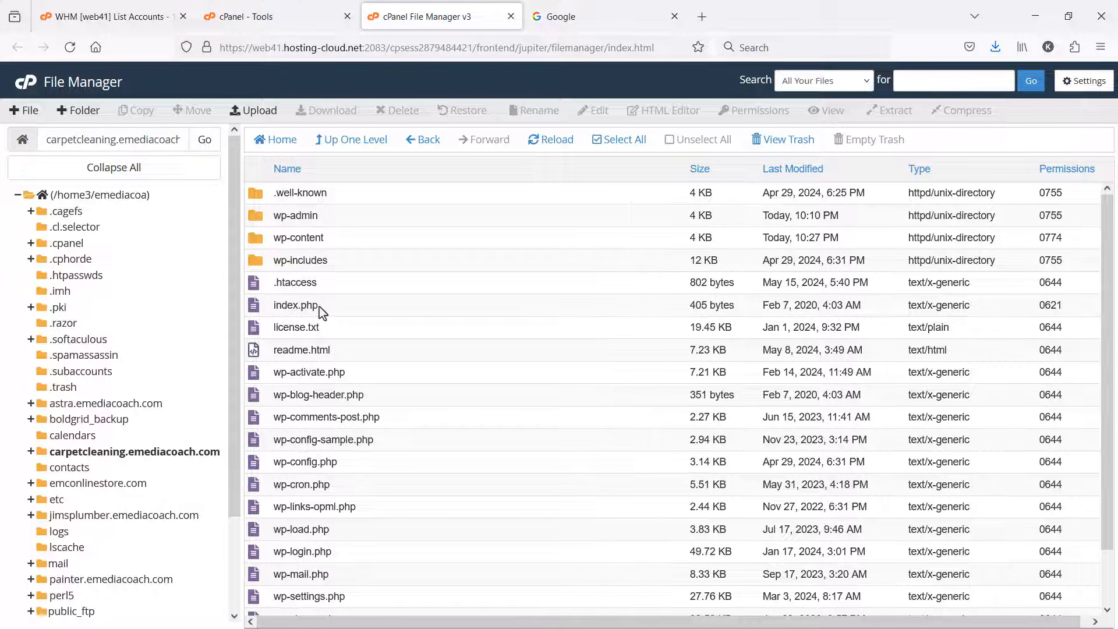
{"action": "right_click", "coordinate": [295, 304]}
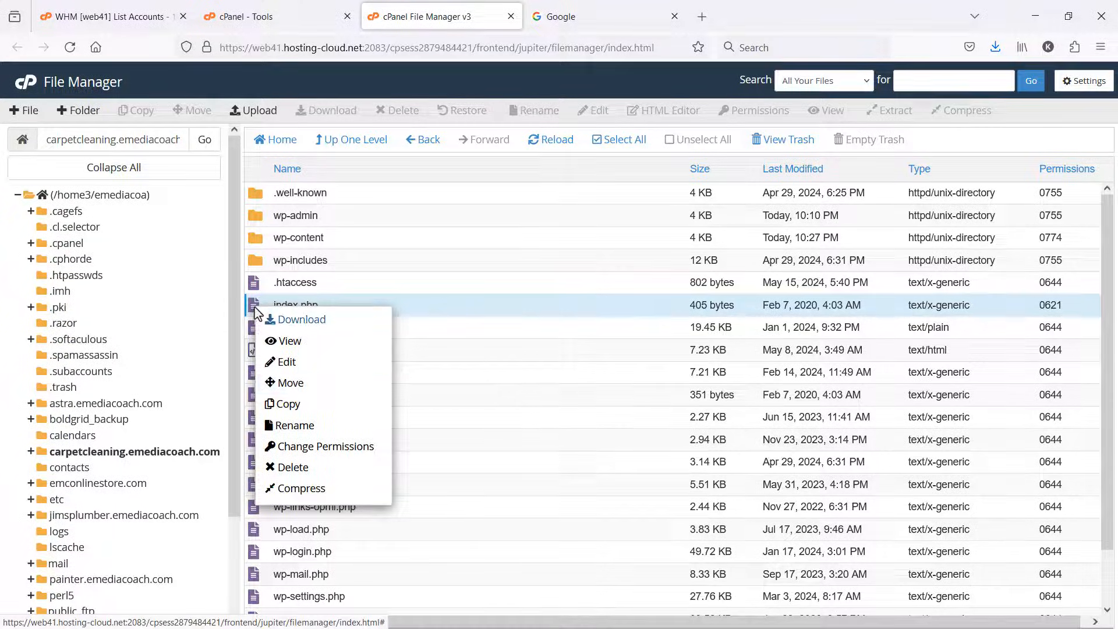
Change index.php from 0621 to 644: no group write, read for group and world
{"action": "left_click", "coordinate": [326, 446]}
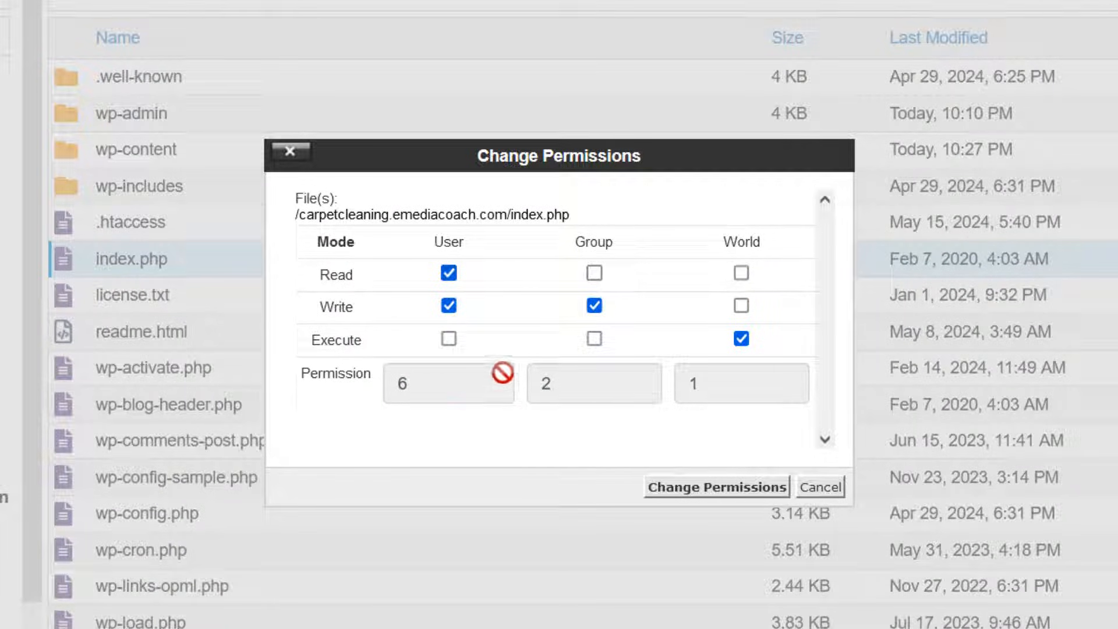
{"action": "mouse_move", "coordinate": [565, 349]}
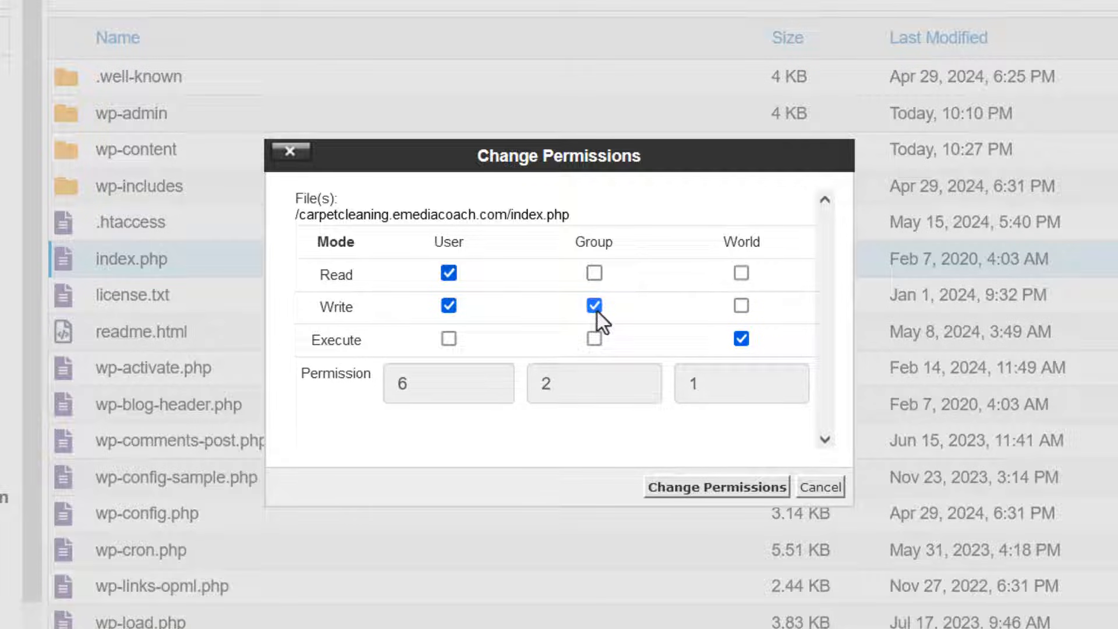
{"action": "left_click", "coordinate": [593, 305]}
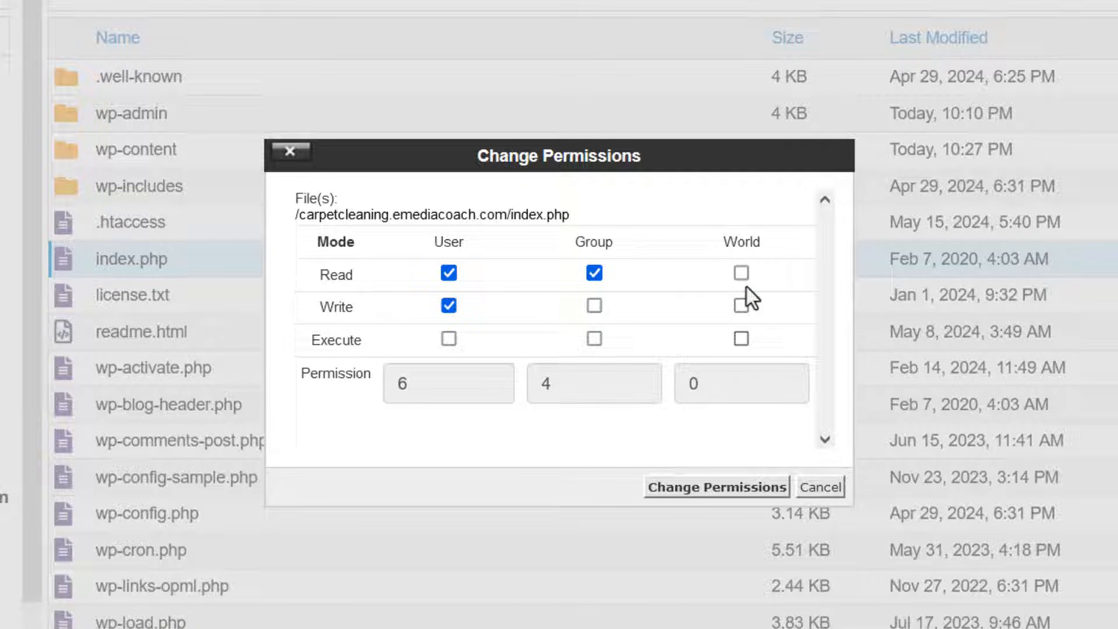
{"action": "left_click", "coordinate": [741, 272]}
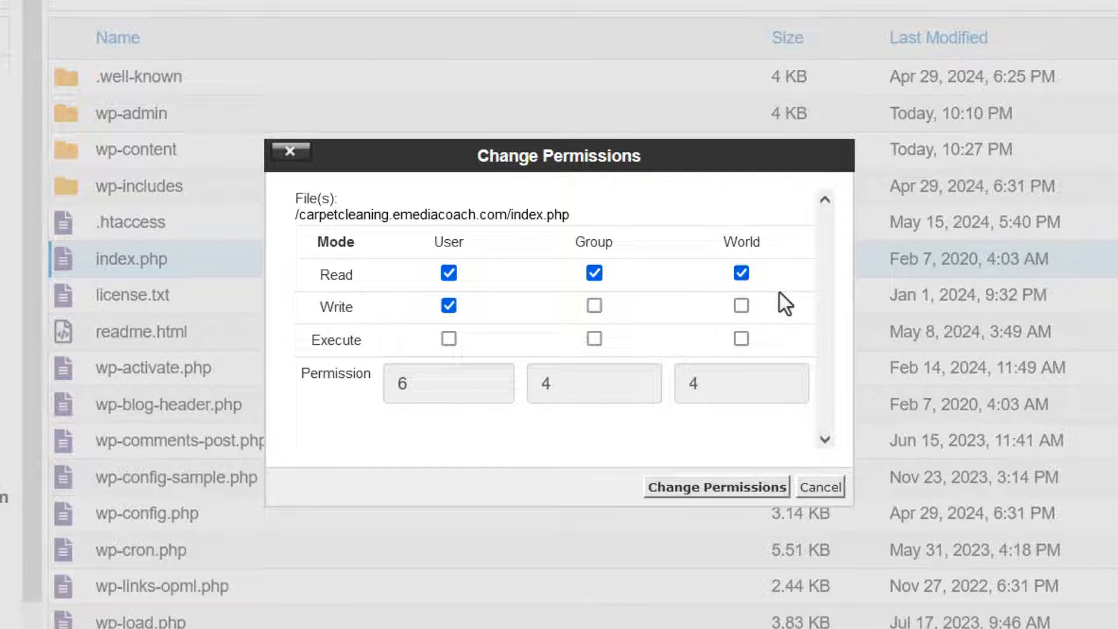
{"action": "mouse_move", "coordinate": [766, 377]}
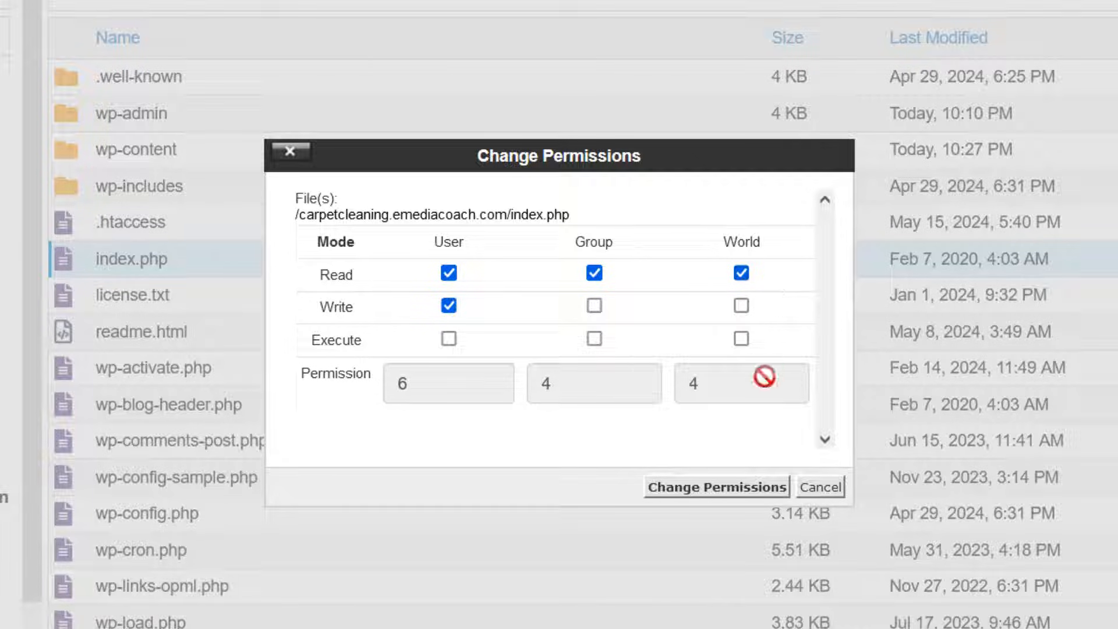
{"action": "mouse_move", "coordinate": [716, 487]}
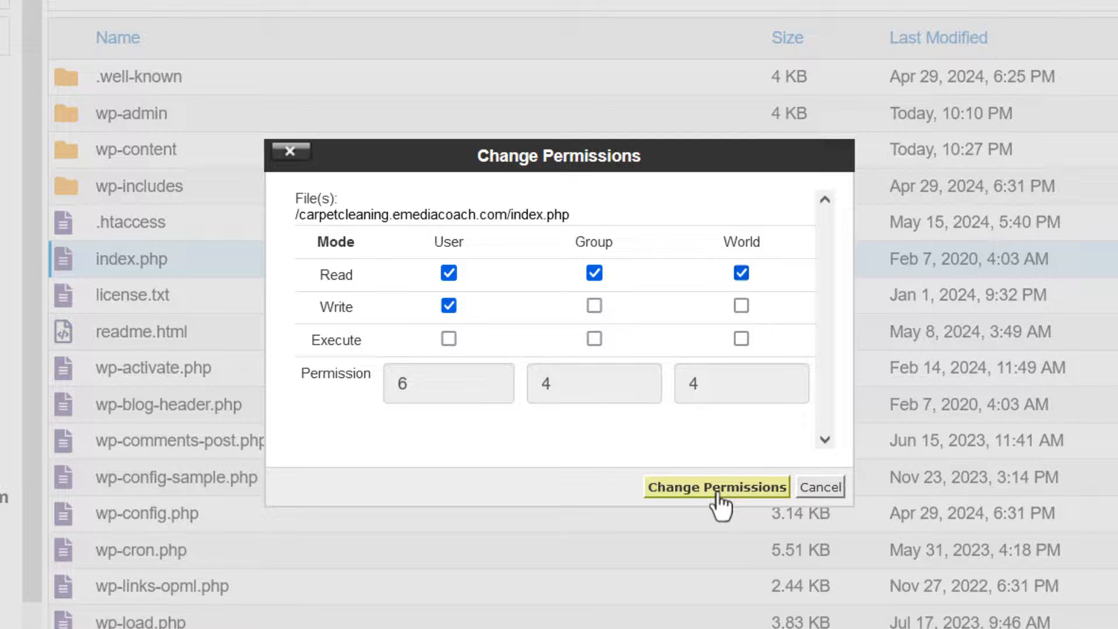
{"action": "left_click", "coordinate": [715, 487]}
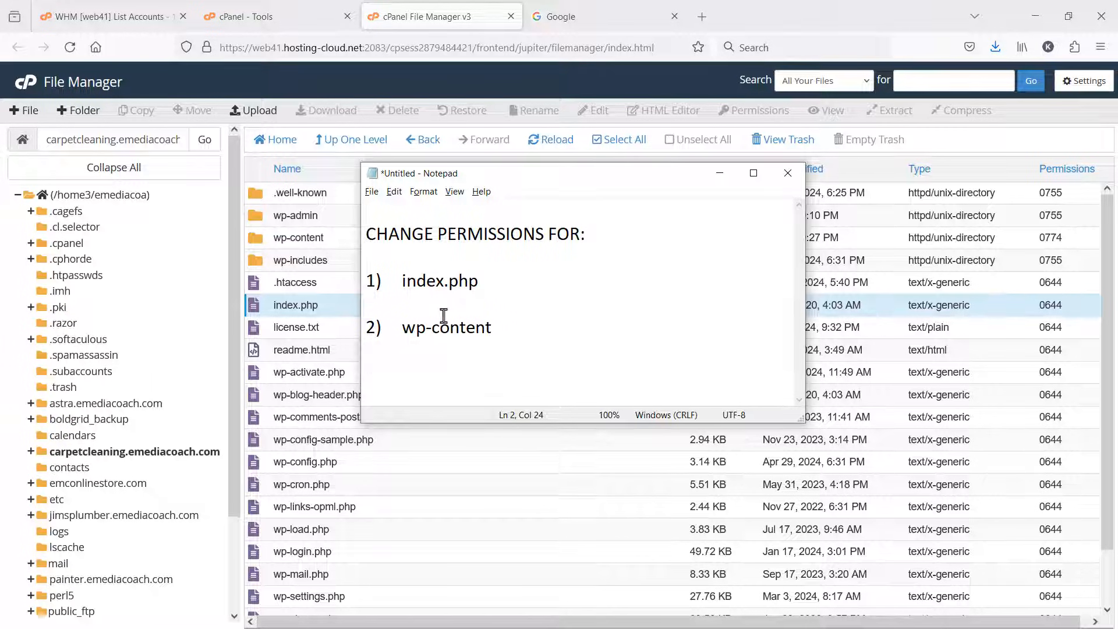
{"action": "mouse_move", "coordinate": [346, 272]}
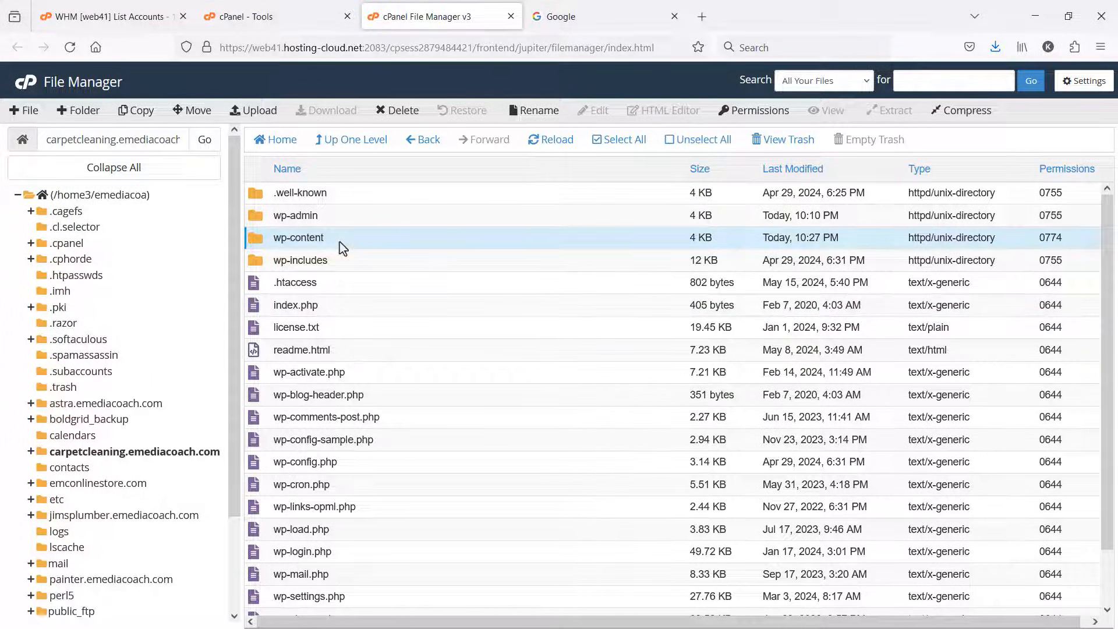
{"action": "mouse_move", "coordinate": [335, 242]}
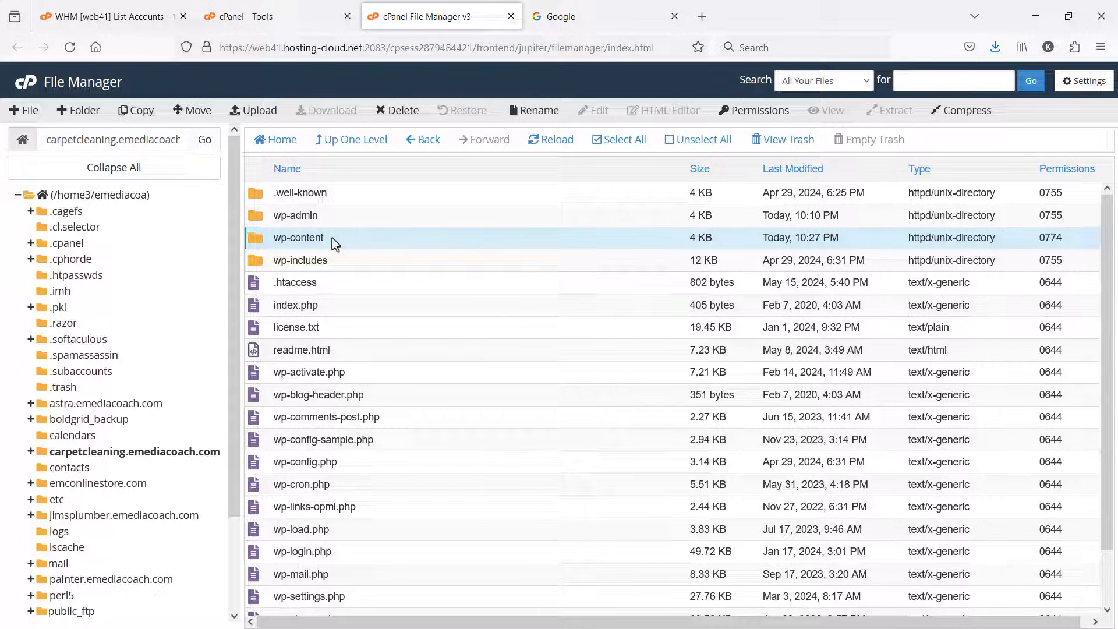
Show the context menu for the wp-content folder
{"action": "right_click", "coordinate": [298, 238]}
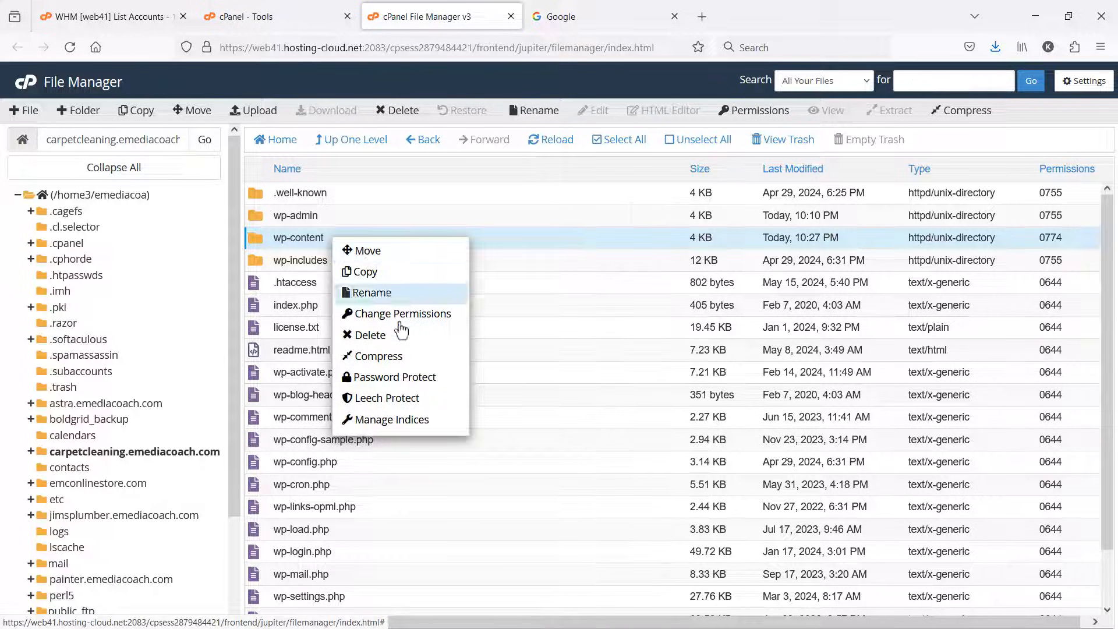
{"action": "mouse_move", "coordinate": [398, 314]}
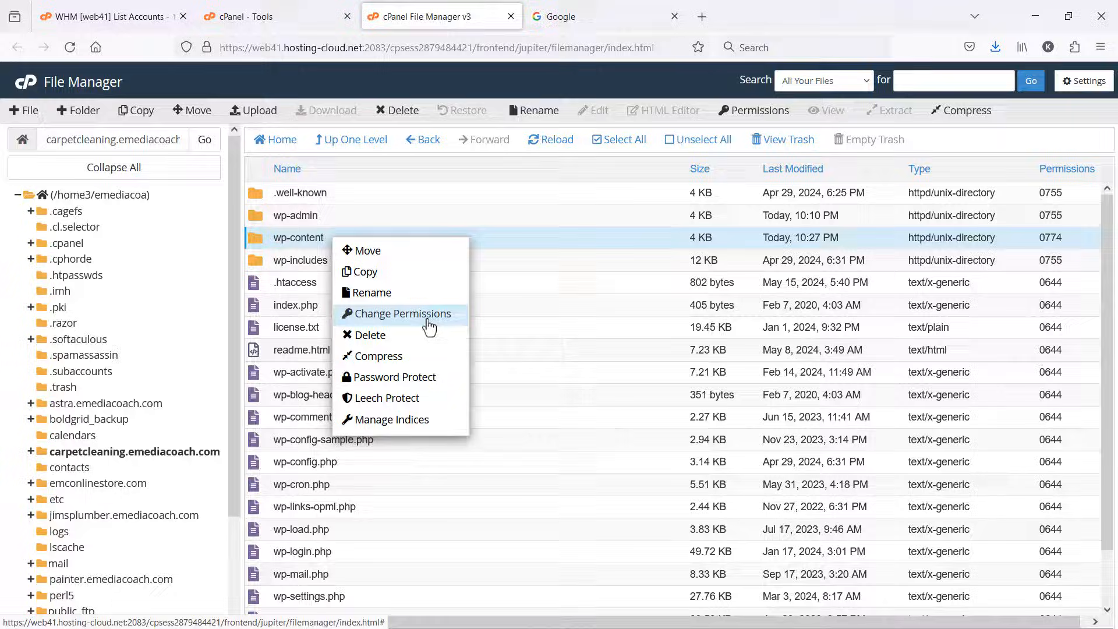
Change wp-content from 0774 to 755: no group write, execute for world
{"action": "left_click", "coordinate": [402, 313]}
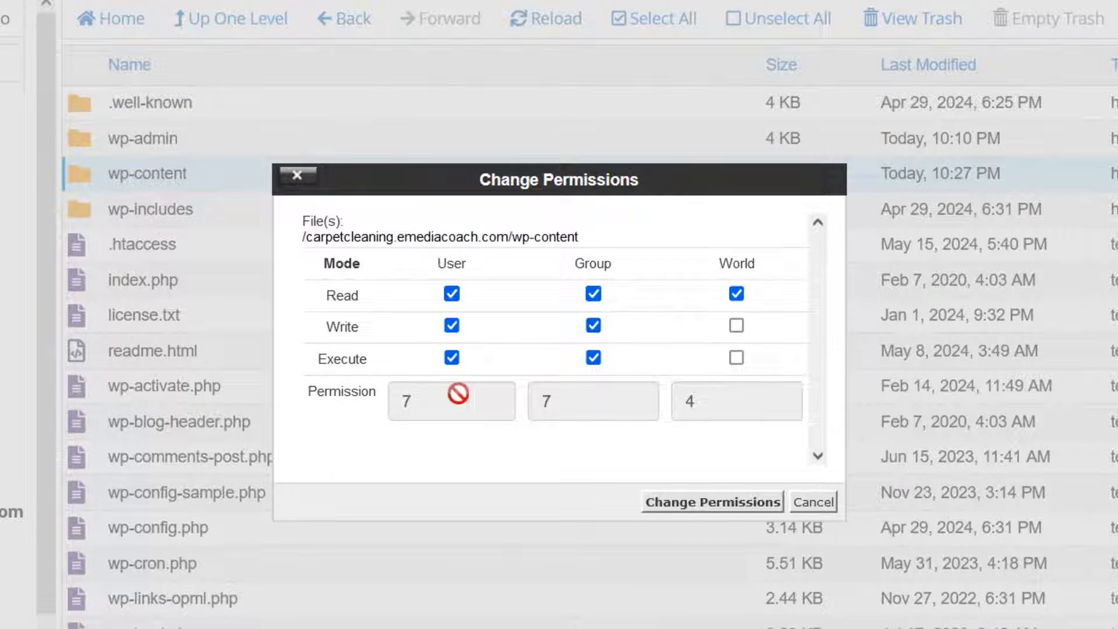
{"action": "mouse_move", "coordinate": [504, 303]}
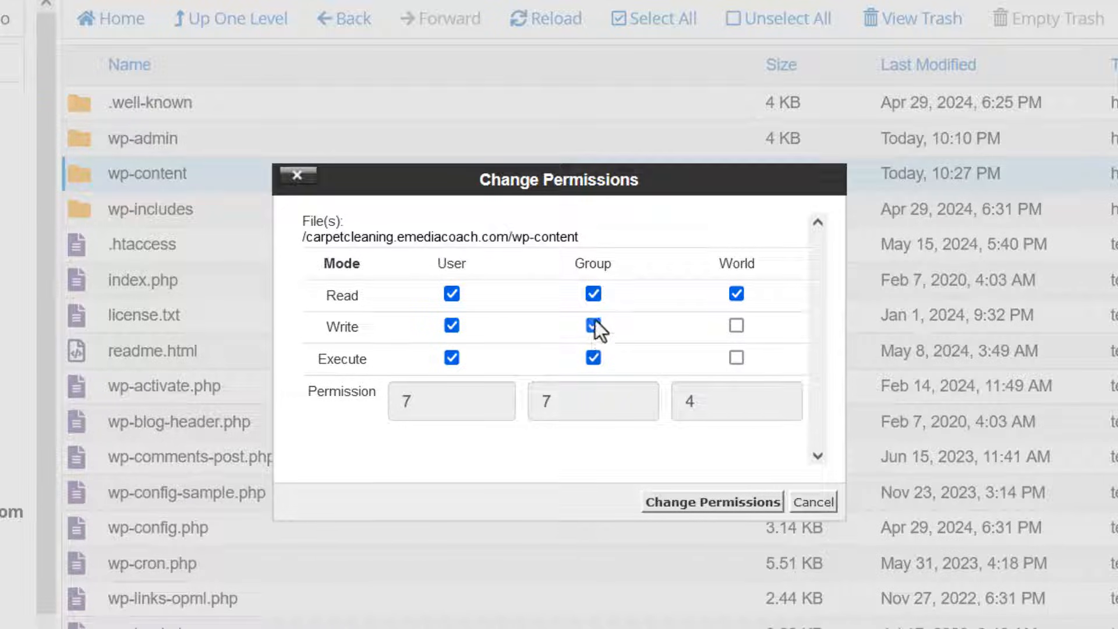
{"action": "left_click", "coordinate": [593, 325]}
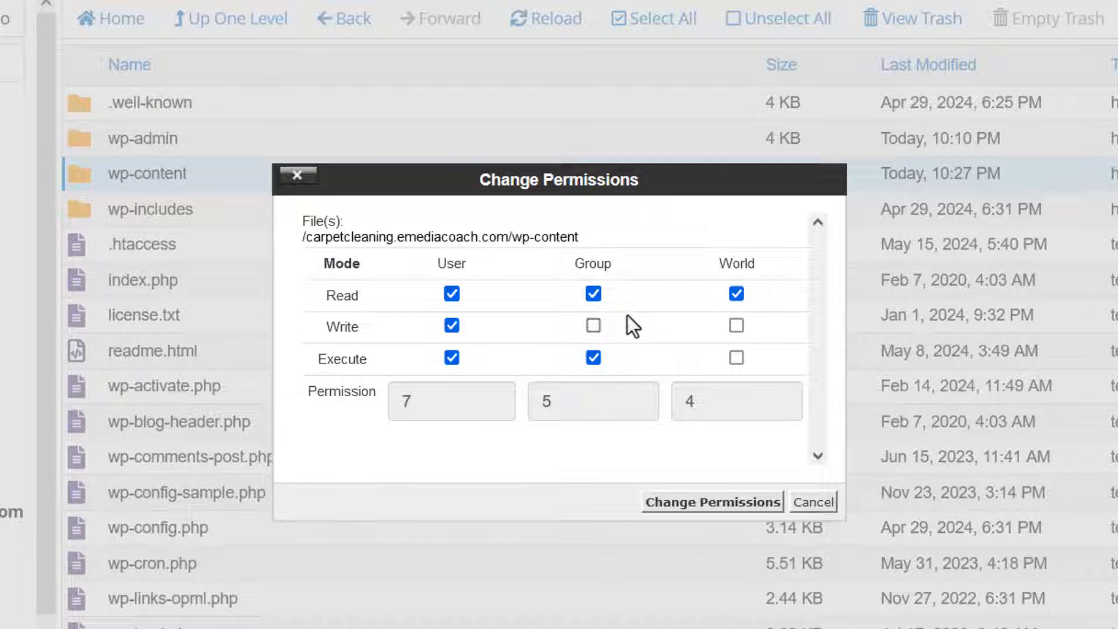
{"action": "mouse_move", "coordinate": [738, 360]}
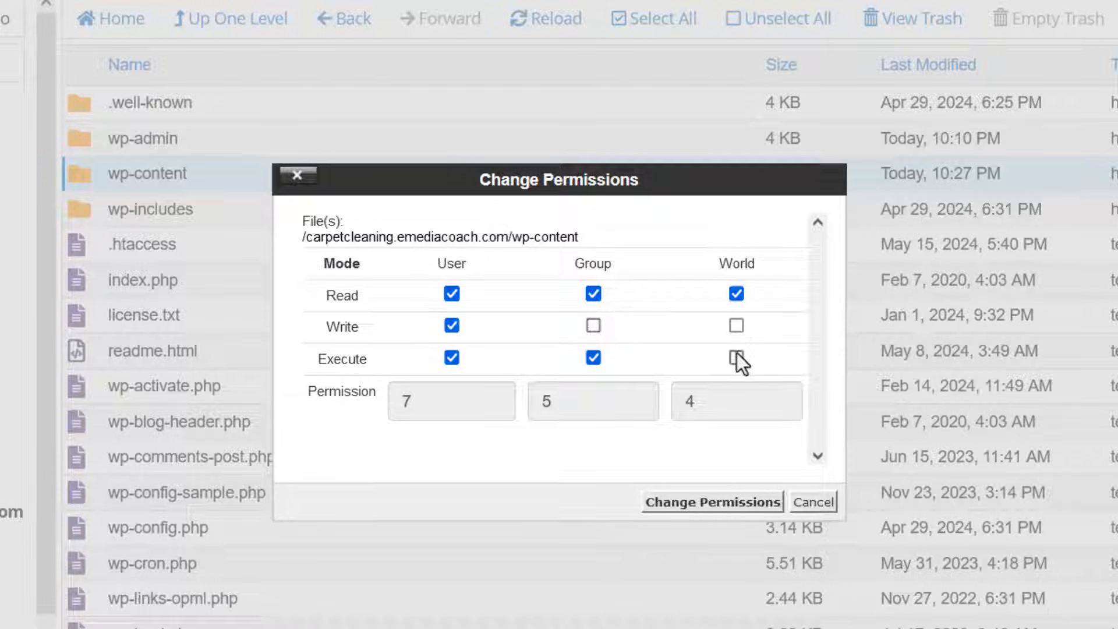
{"action": "left_click", "coordinate": [735, 358]}
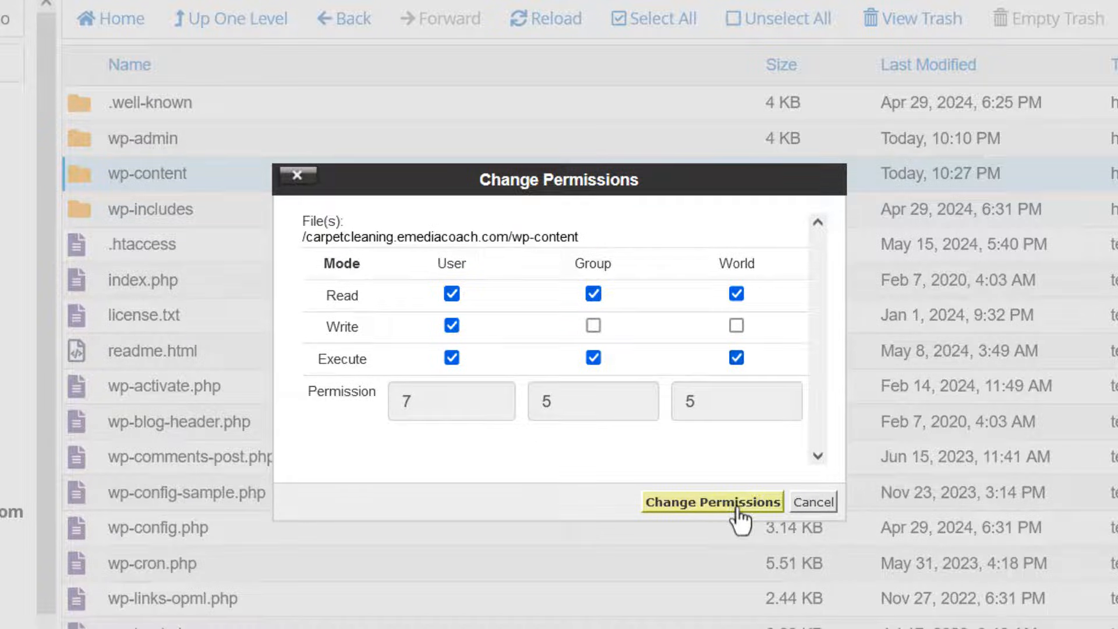
{"action": "left_click", "coordinate": [712, 502]}
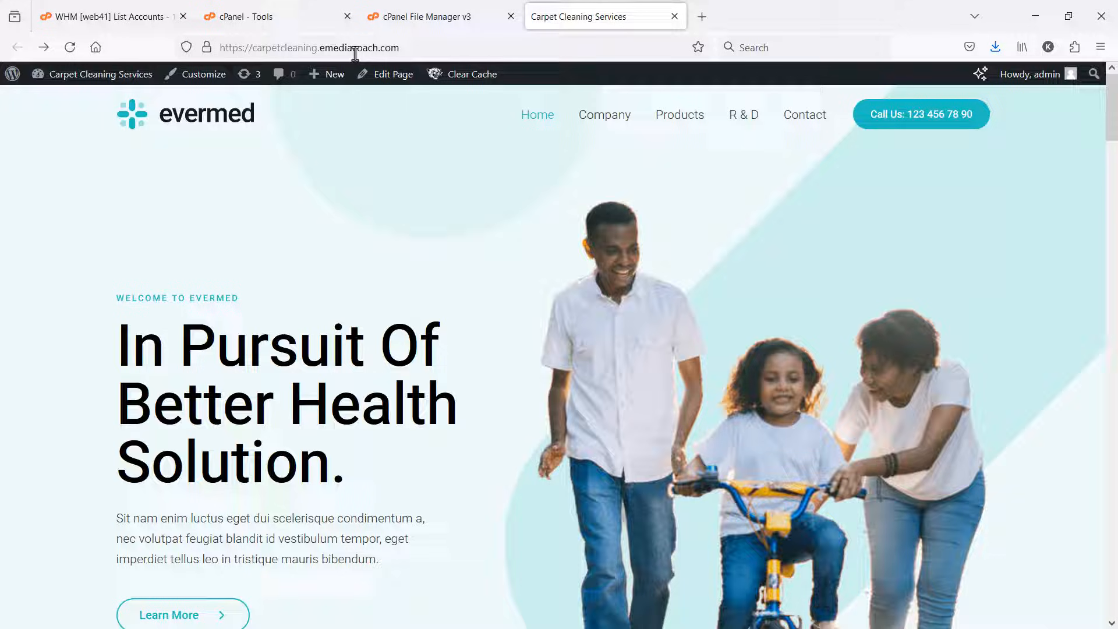
{"action": "mouse_move", "coordinate": [436, 261]}
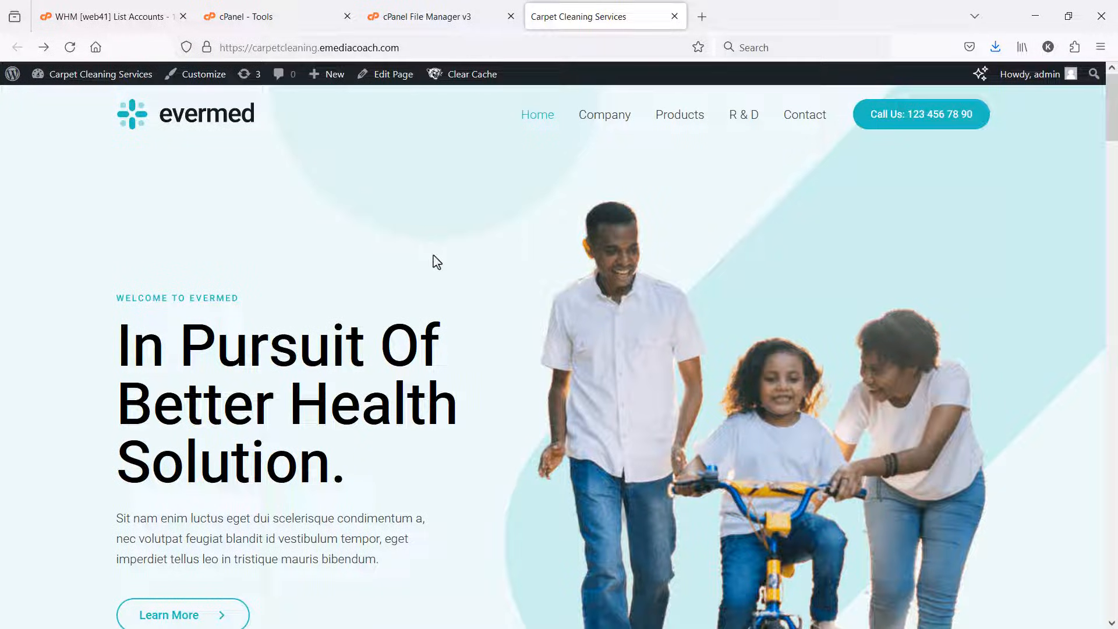